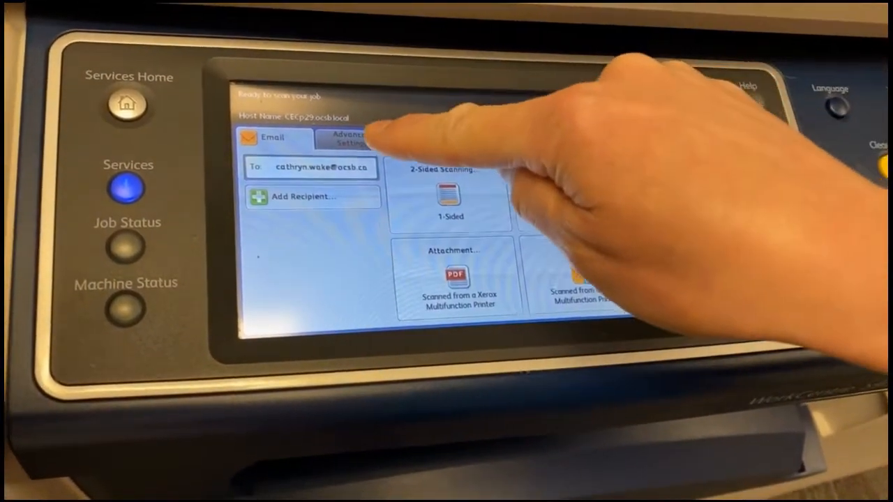
Show Advanced Settings with Image Options at Darken +3 and Sharpen +3
left_click(346, 139)
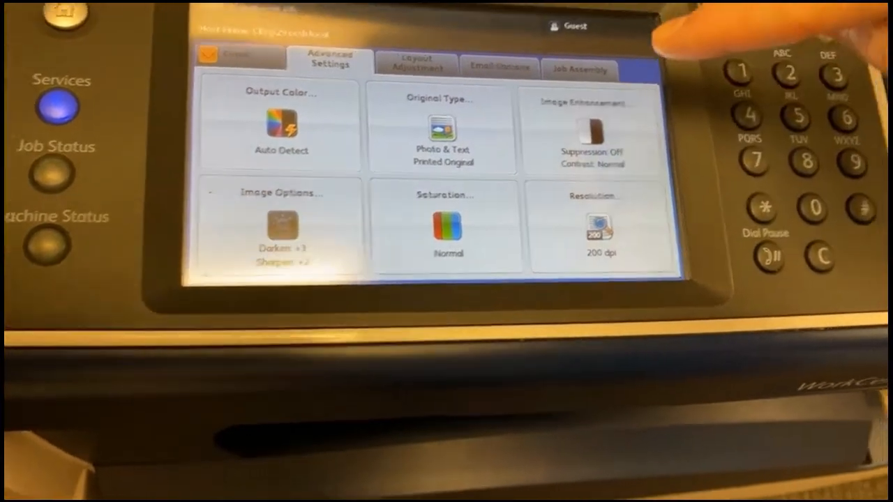
Set Image Enhancement to Manual Contrast at More and confirm
left_click(595, 132)
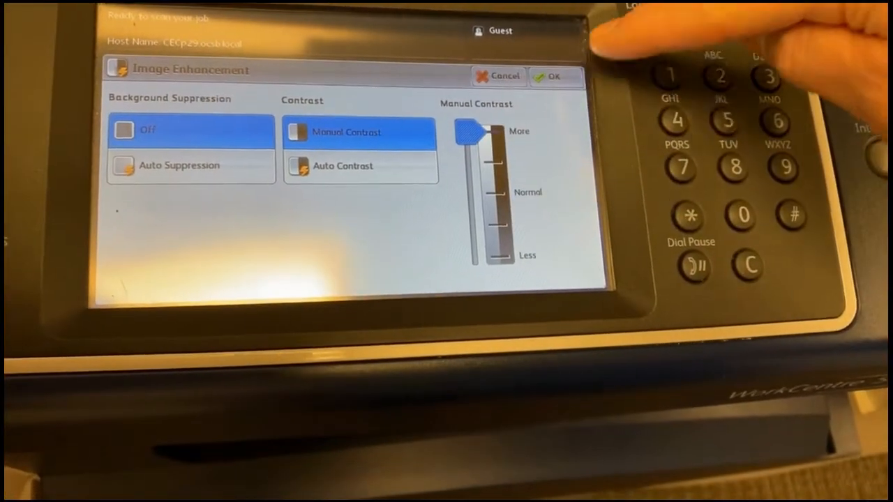
left_click(555, 76)
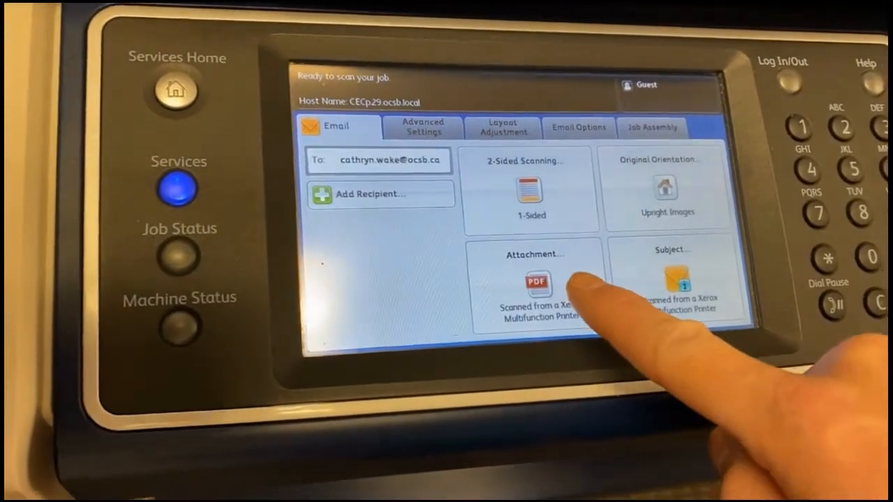
Set the email attachment format to PDF and confirm
left_click(533, 281)
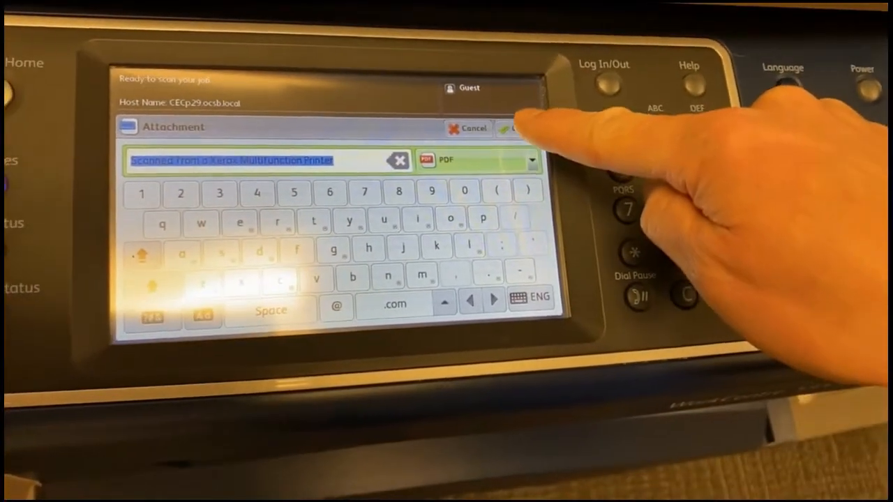
left_click(726, 237)
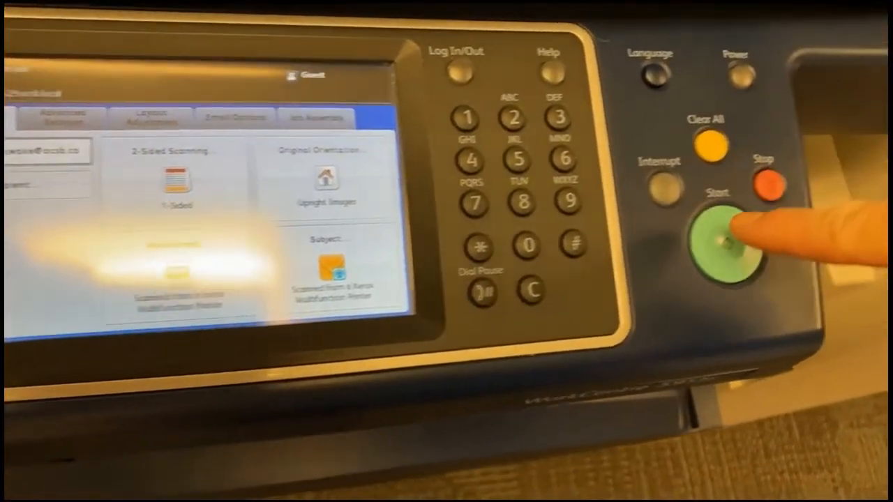
Start the scan-to-email job with the green Start button
left_click(726, 237)
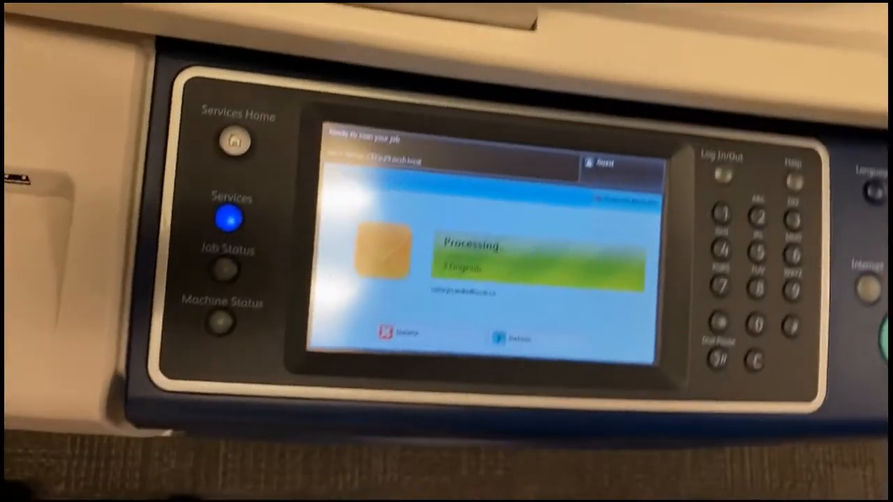